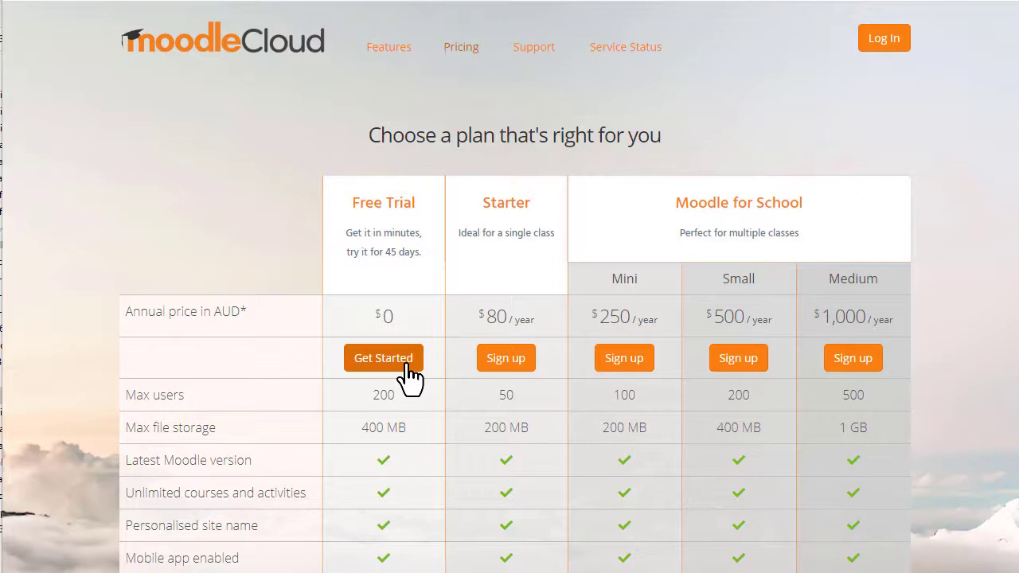
Start the Free Trial site and reach the Add a new user form in Site administration
left_click(382, 357)
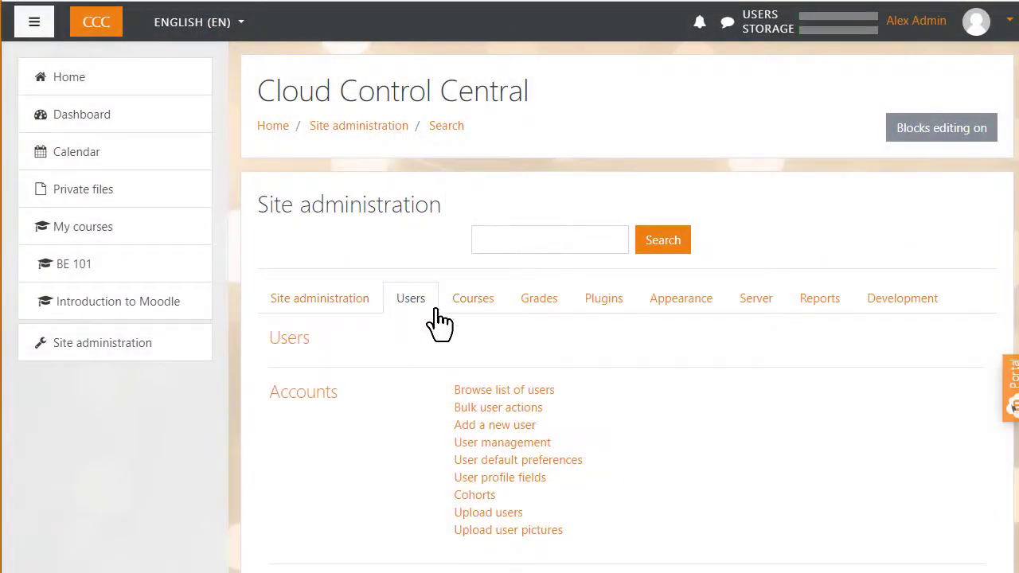
mouse_move(494, 423)
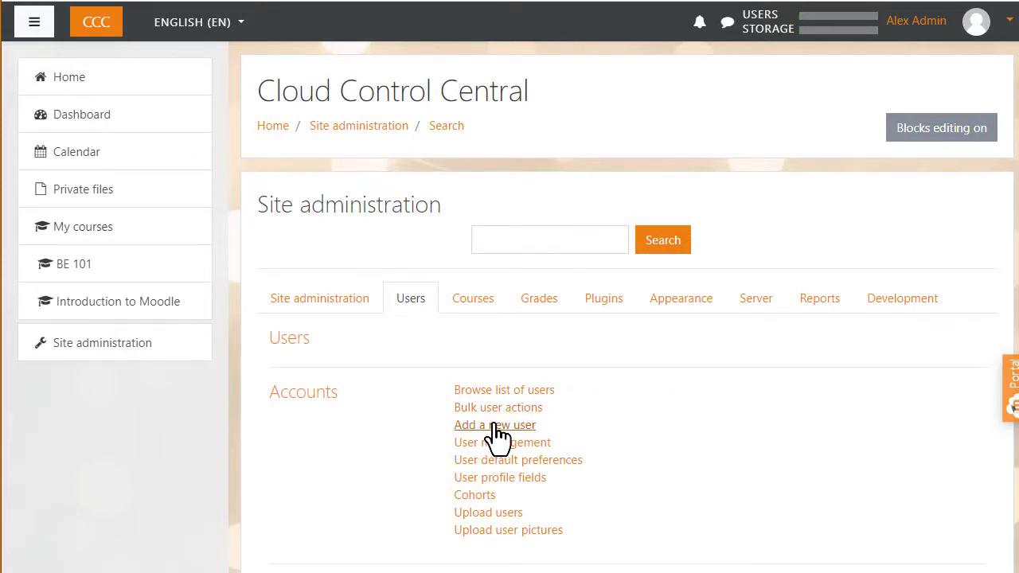
left_click(494, 423)
type("tom")
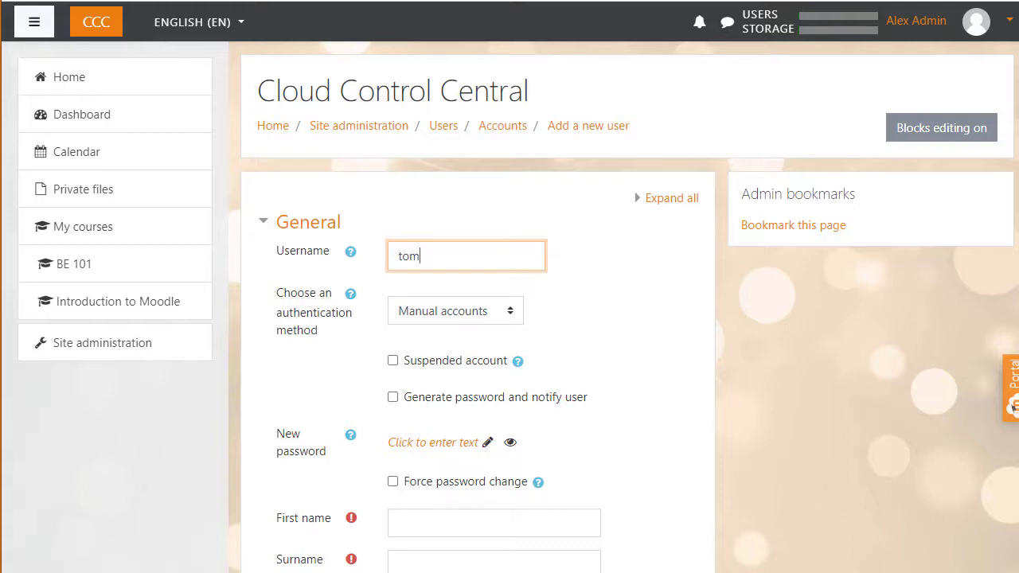
Complete the username 'tomteacher' and enter the account's password
type("teacher")
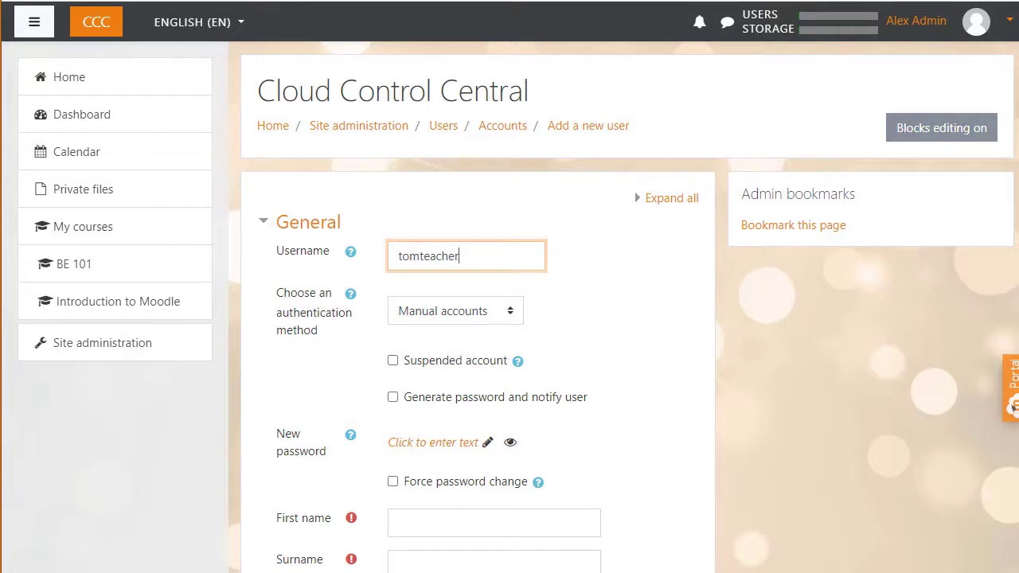
left_click(433, 443)
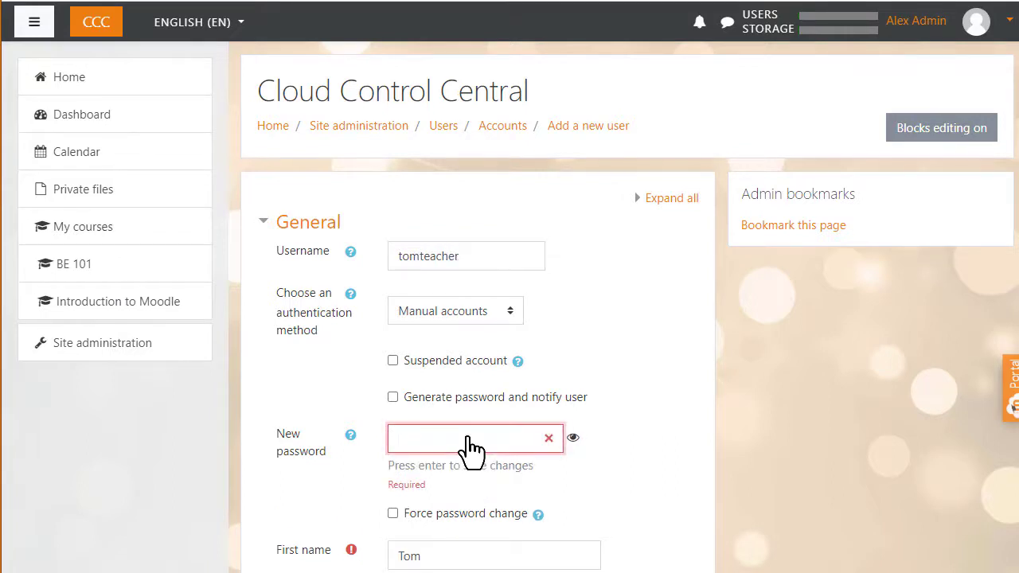
type("•")
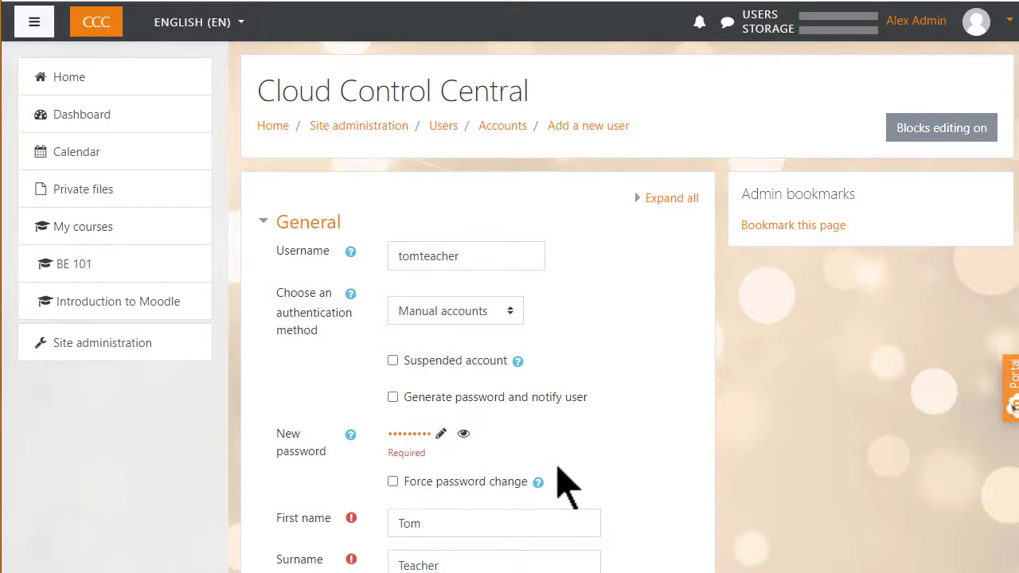
mouse_move(618, 525)
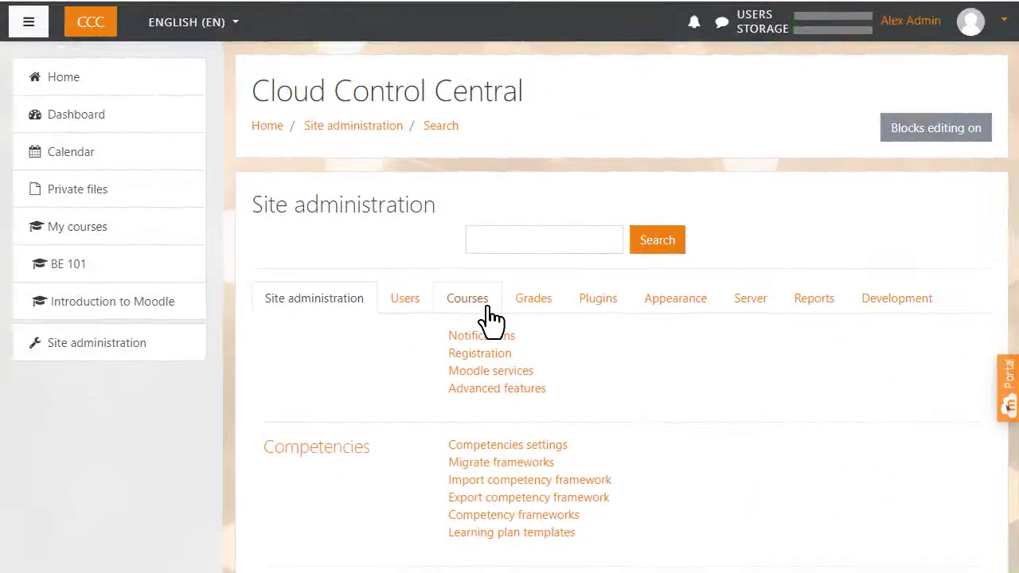
Reach the Add a new course form under Site administration > Courses
left_click(469, 298)
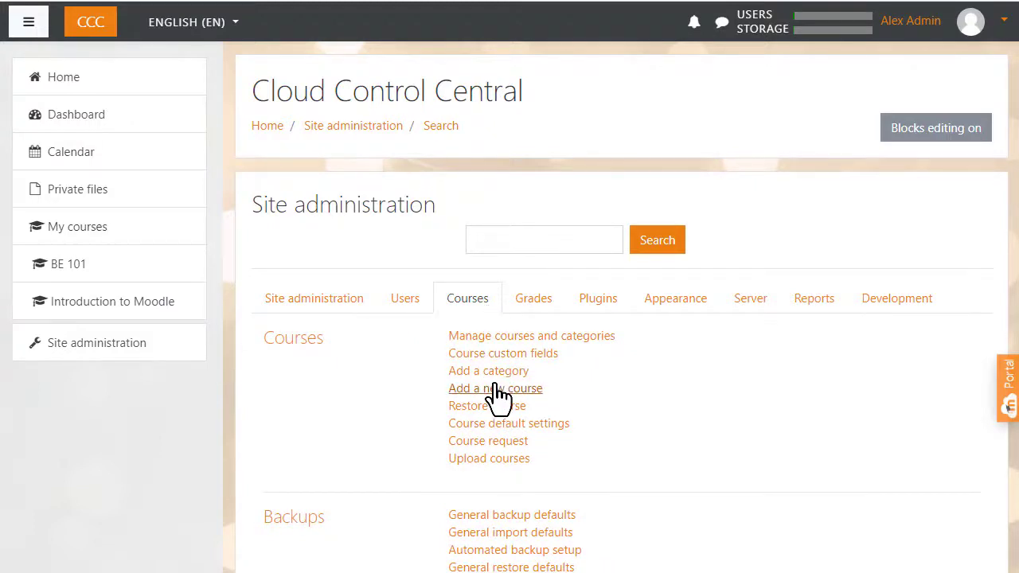
left_click(495, 389)
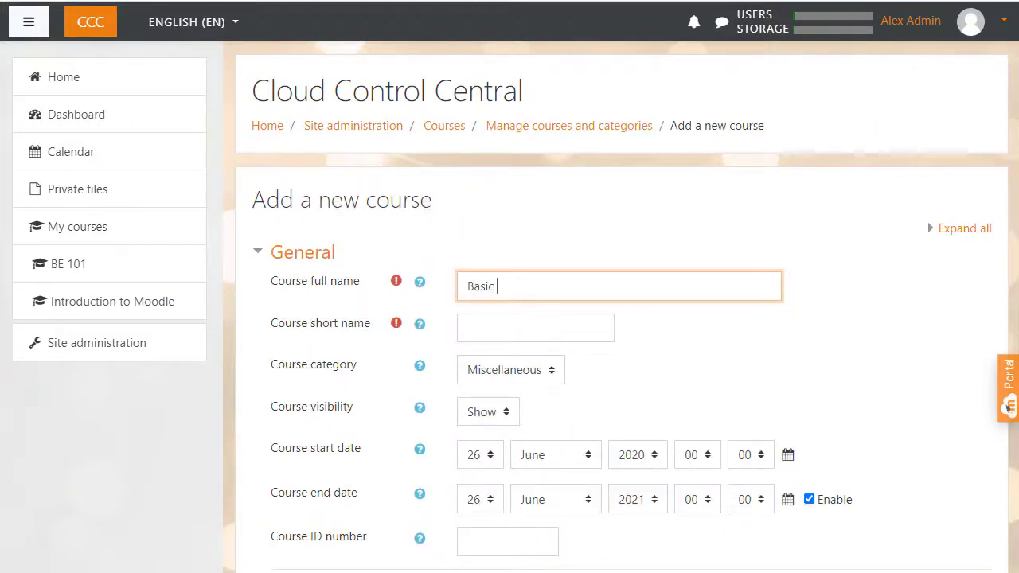
Name the course 'Basic French' as both full and short name and save it with Save and display
type("French")
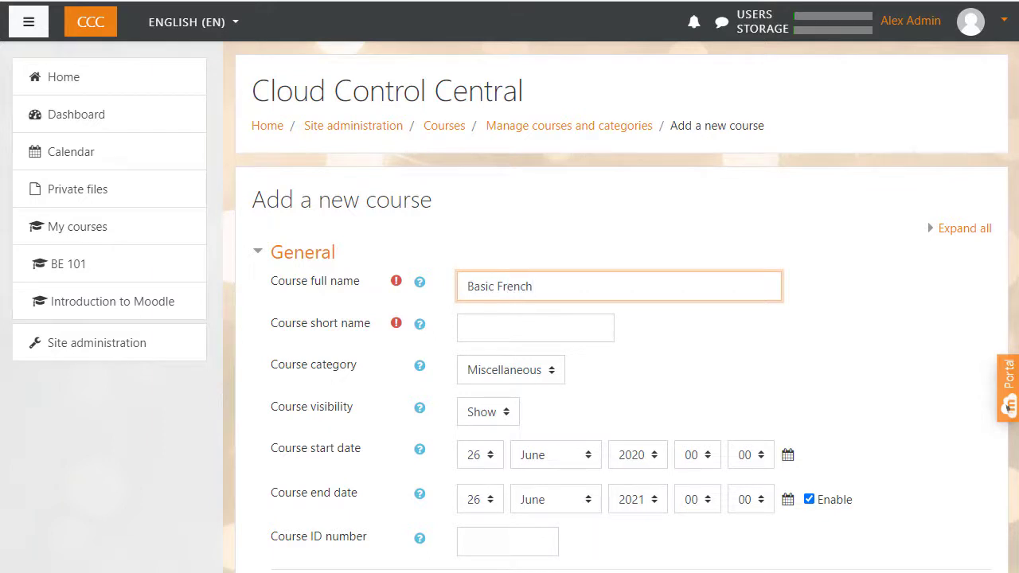
type("Basic")
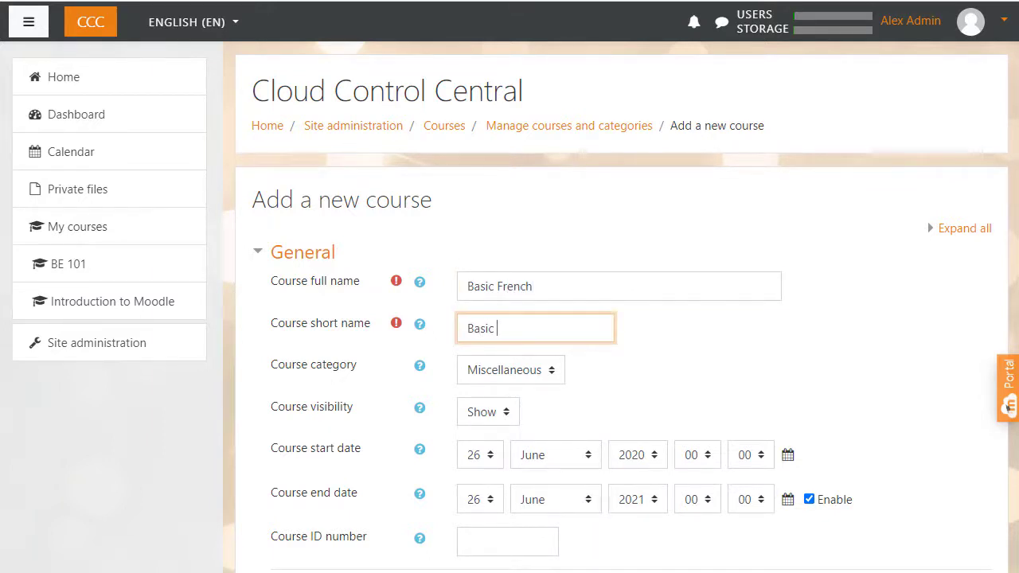
type("French")
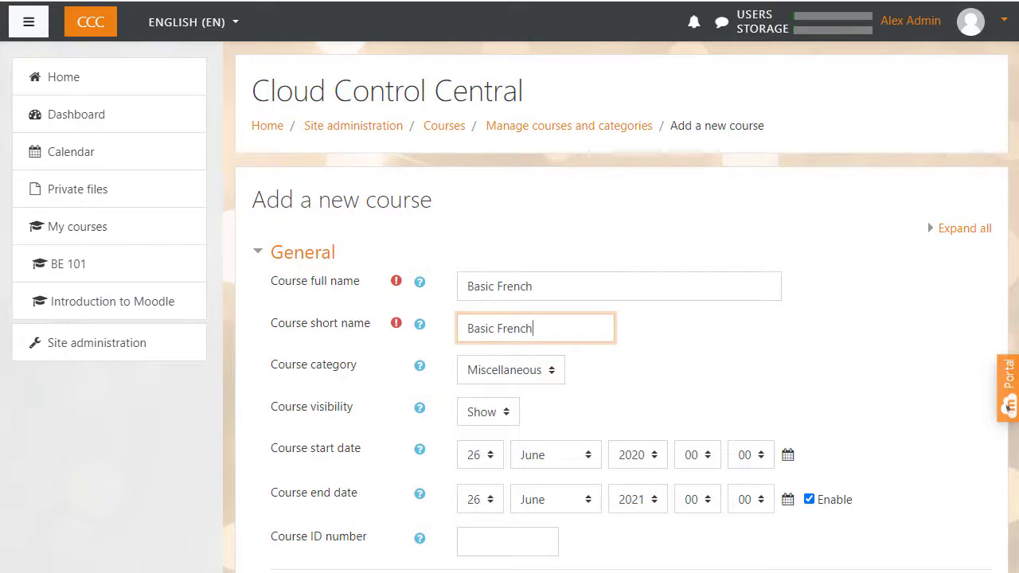
scroll("down", 3)
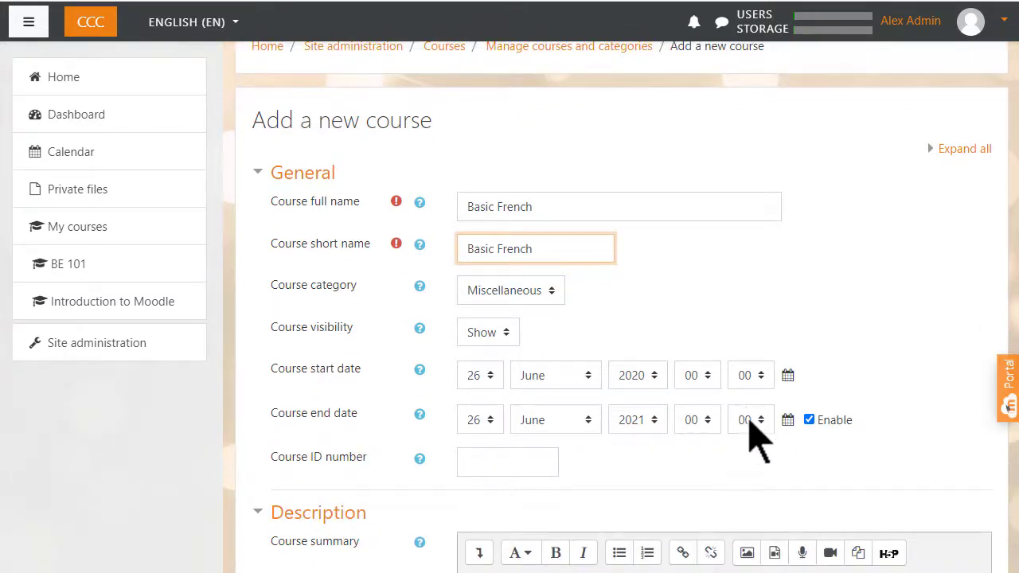
scroll("down", 3)
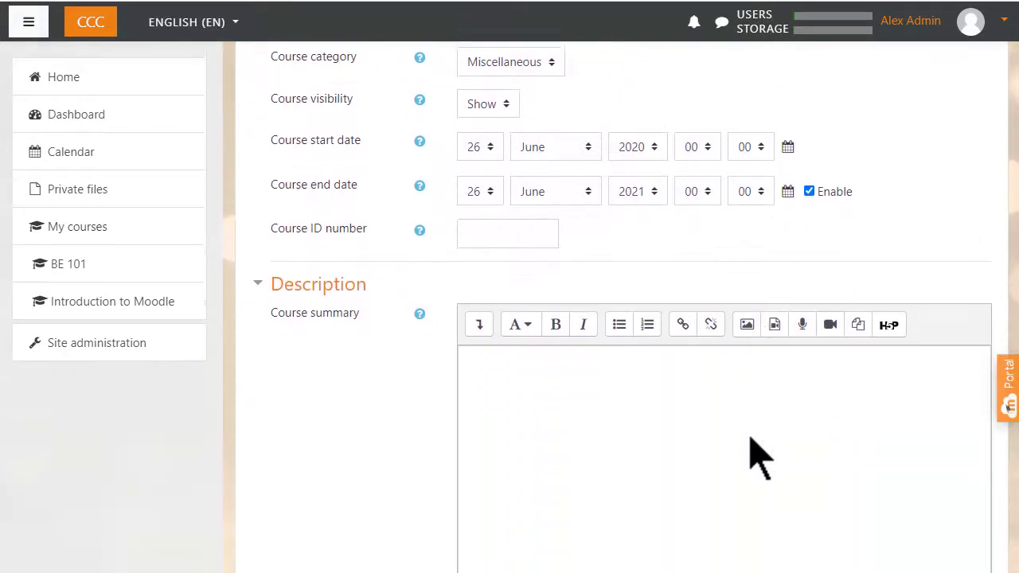
scroll("down", 3)
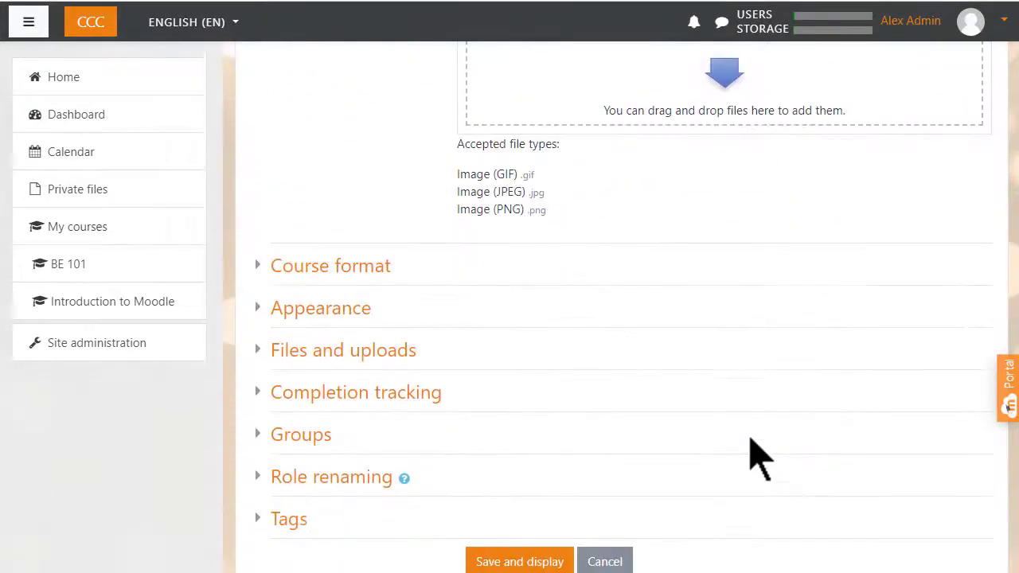
left_click(519, 513)
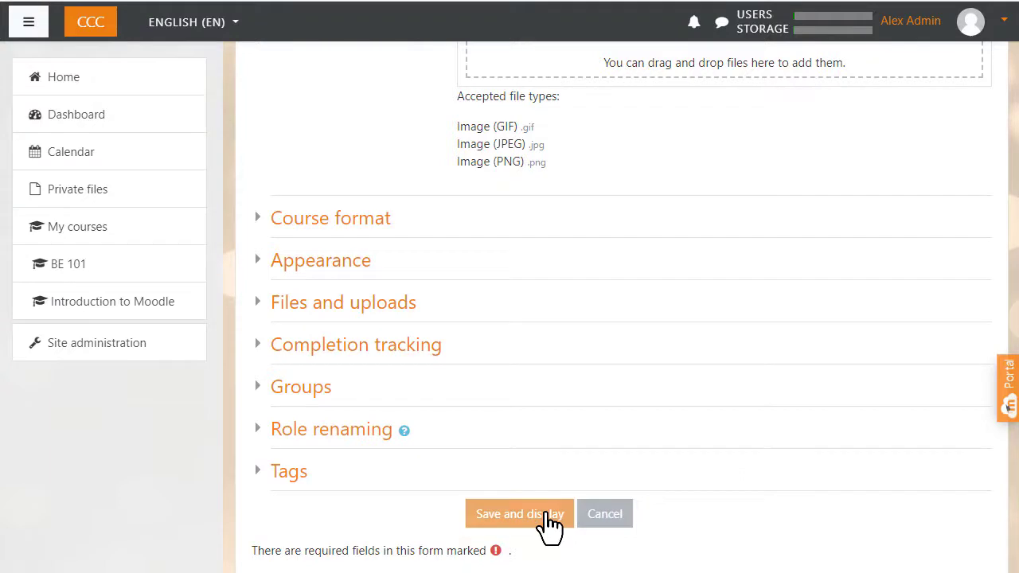
left_click(519, 513)
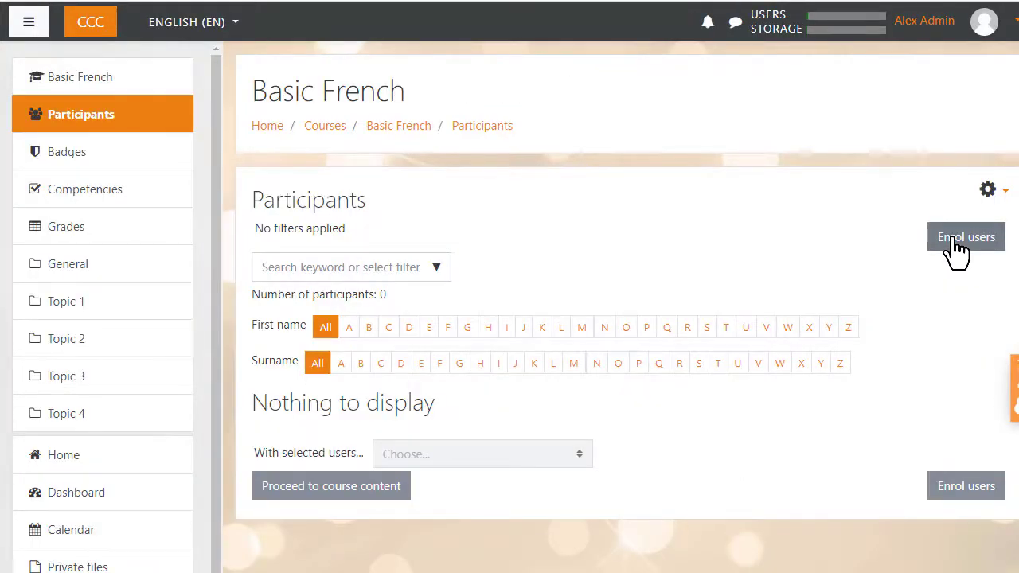
Enrol user 'tom' (Tom Teacher) in Basic French with the Teacher role
left_click(965, 235)
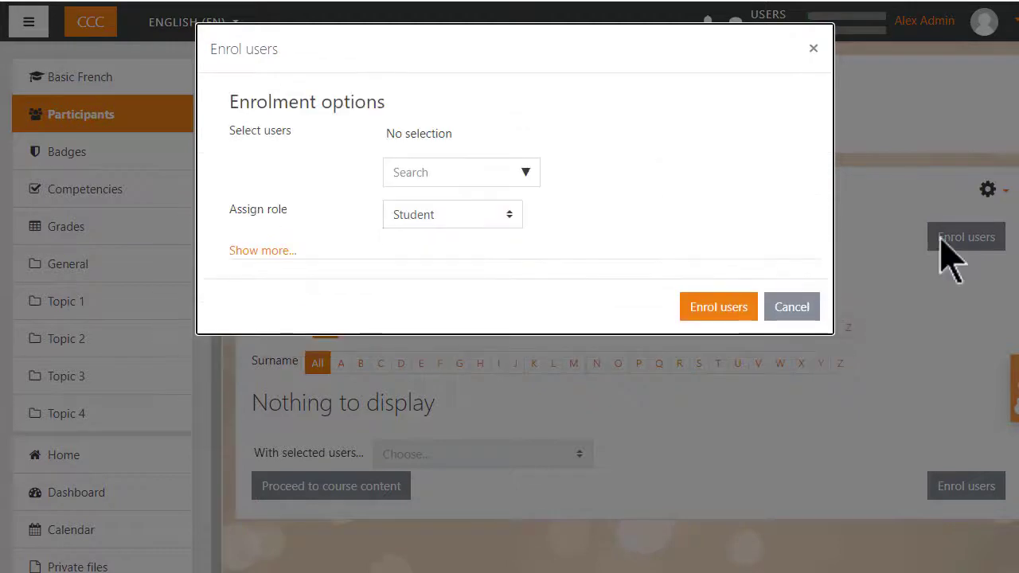
type("tom")
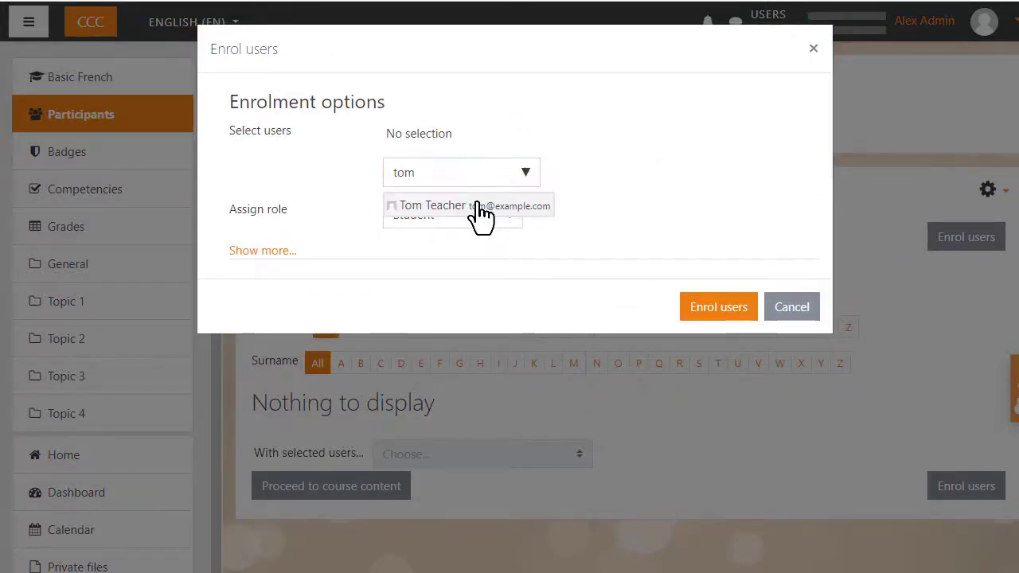
left_click(468, 205)
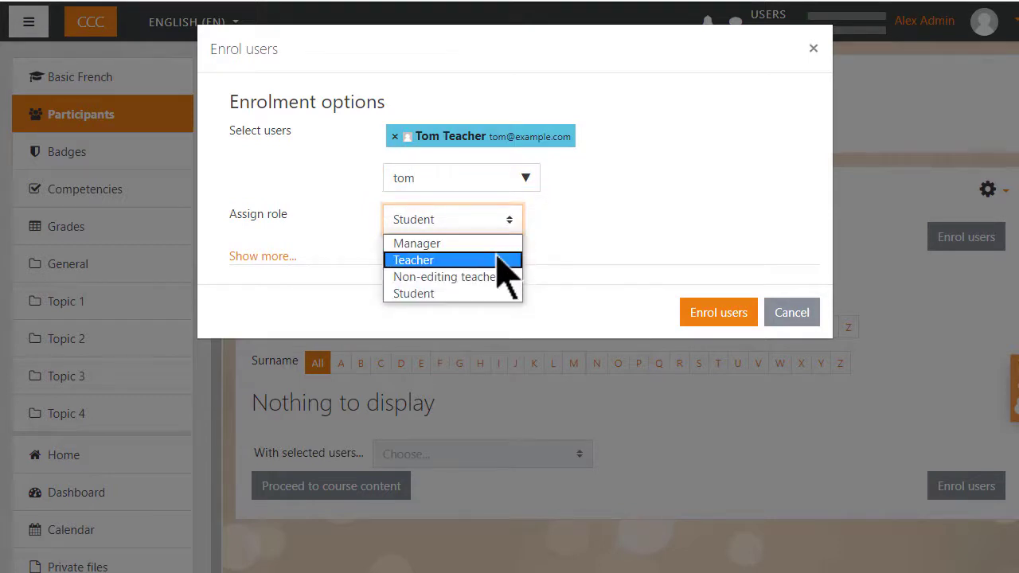
left_click(414, 259)
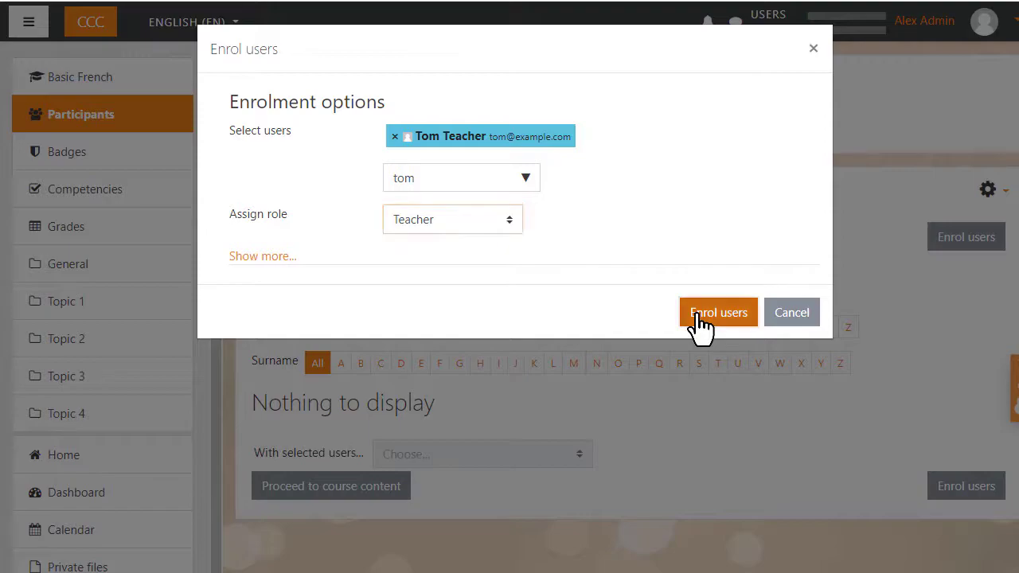
left_click(717, 312)
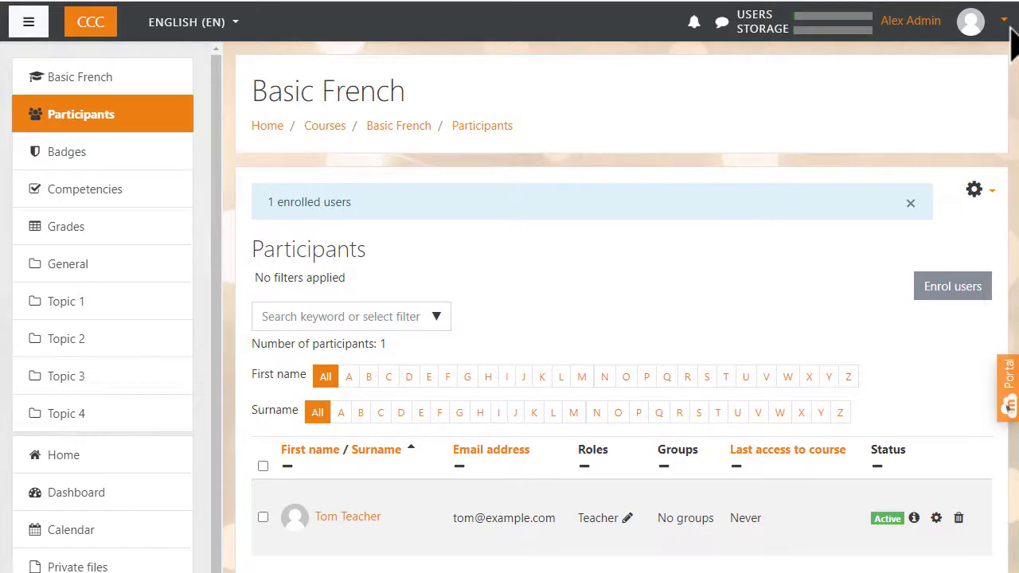
Log out of the admin account and log in as tomteacher to see Basic French on the dashboard
left_click(971, 21)
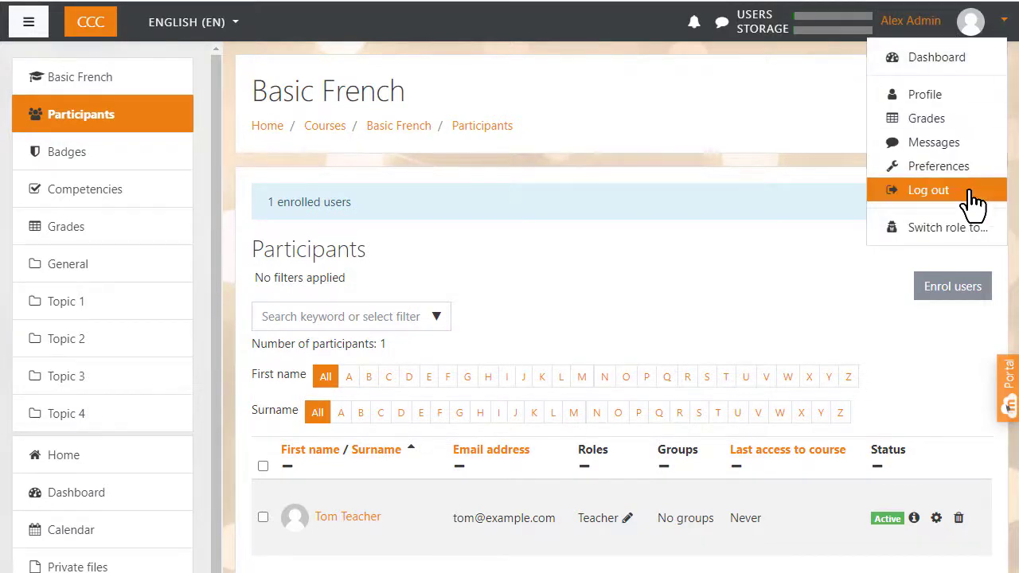
left_click(928, 190)
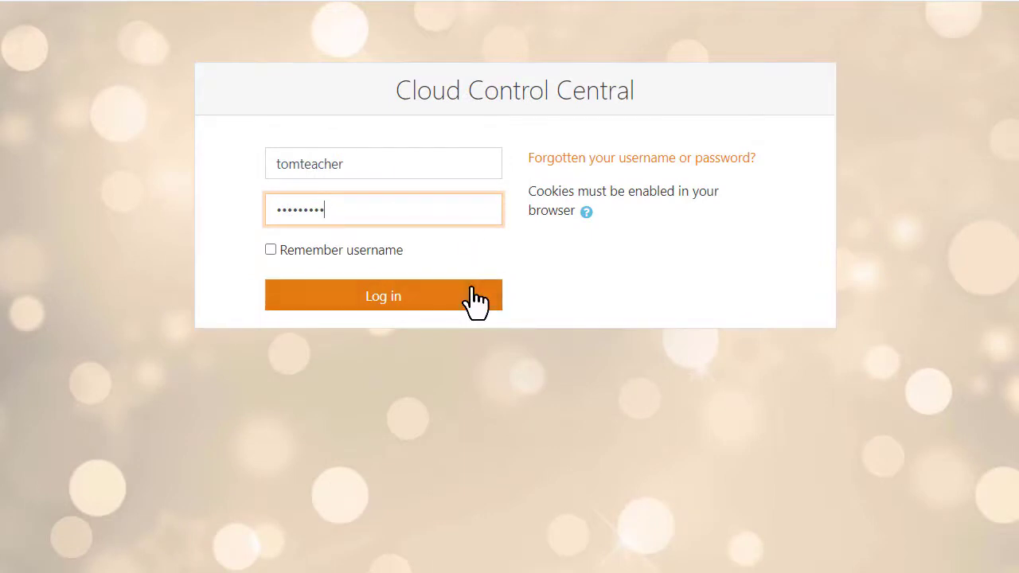
left_click(382, 294)
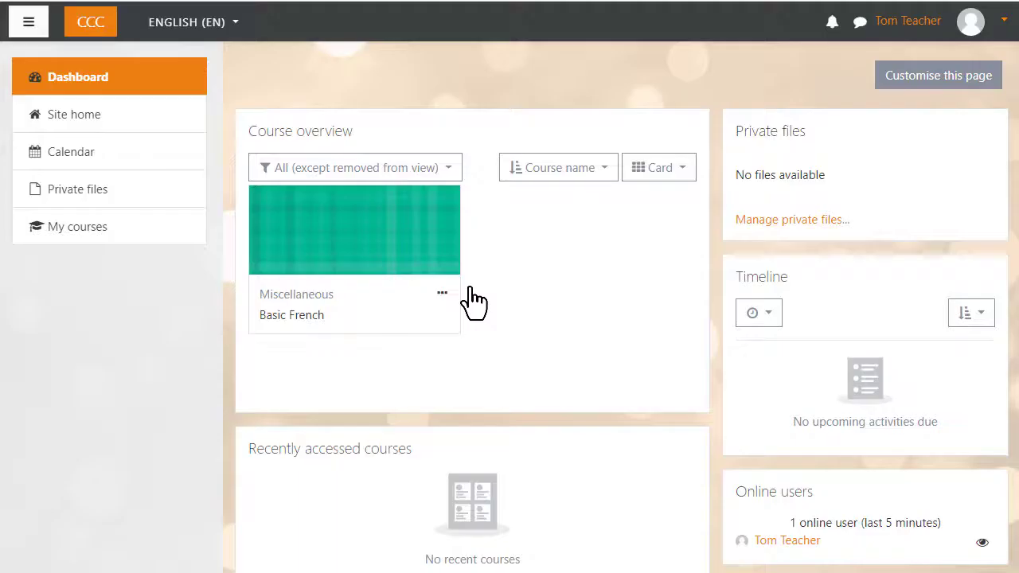